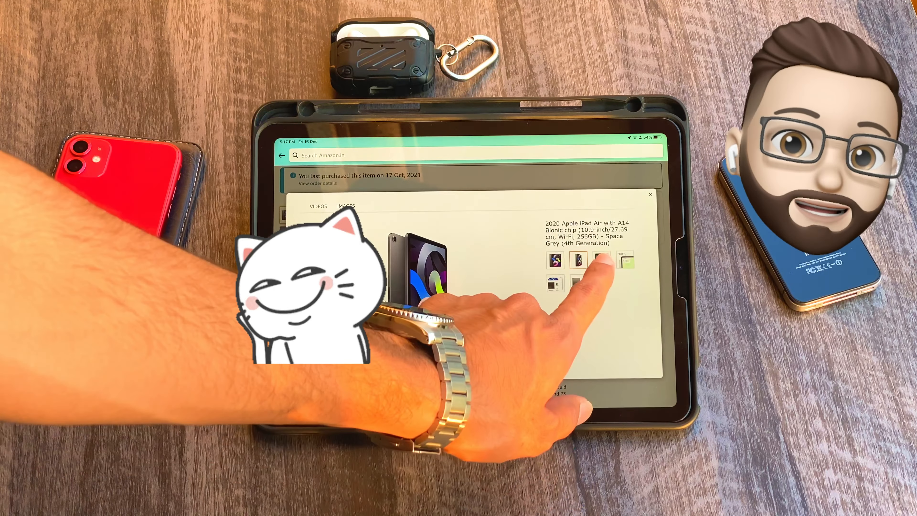
# View another photo of the 2020 iPad Air in the Amazon listing gallery.
pyautogui.click(625, 260)
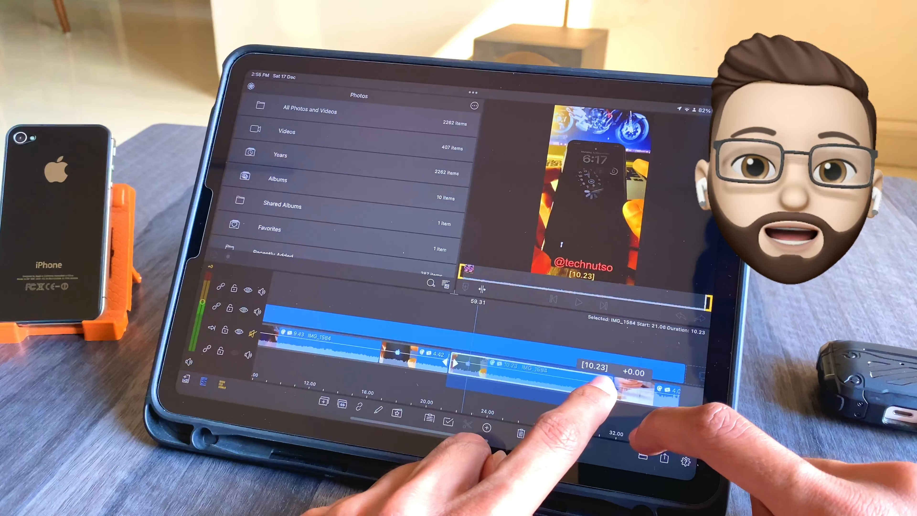
# Trim the IMG_1584 clip's edge on the timeline, then leave LumaFusion.
pyautogui.click(664, 458)
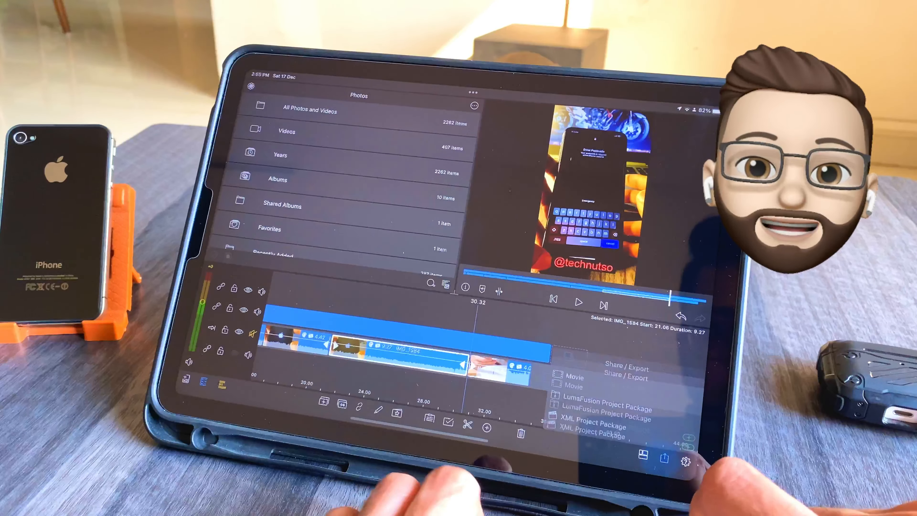
pyautogui.click(567, 378)
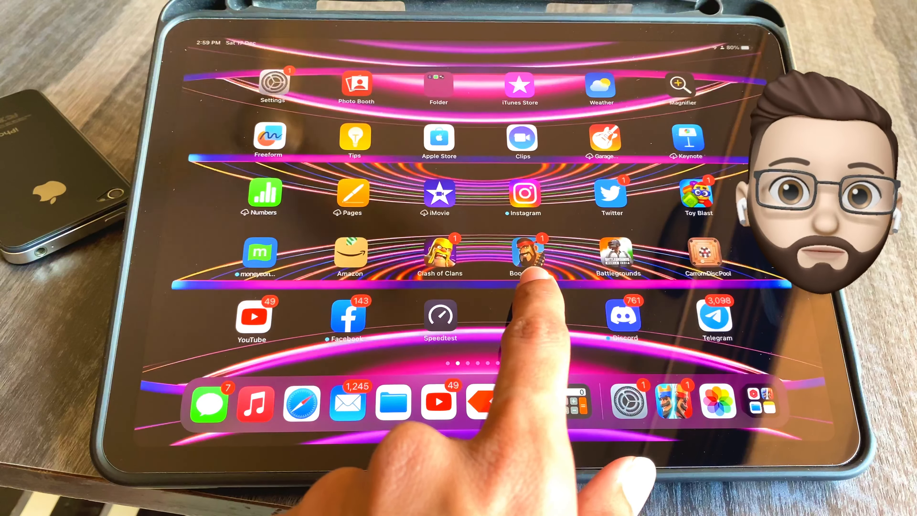
# Swipe to BGMI and set its frame rate to Ultra, with Extreme shown on the phone.
pyautogui.hscroll(-3)
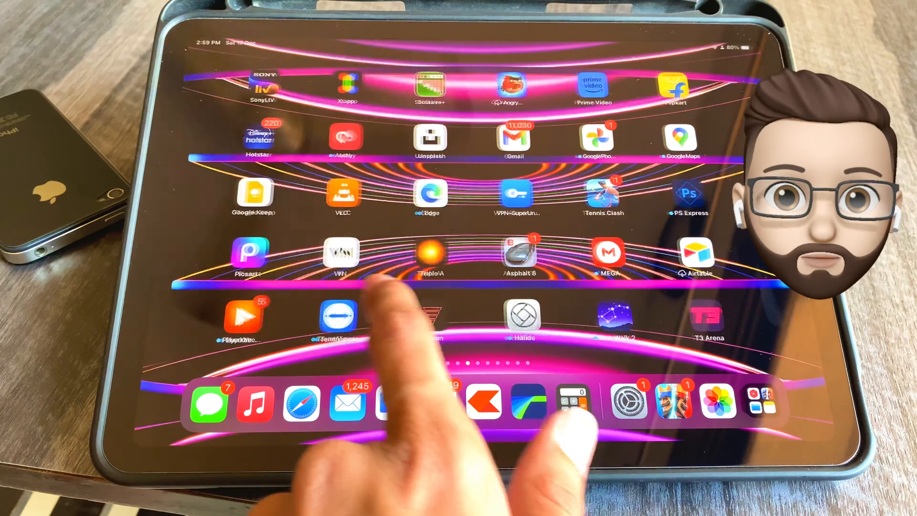
pyautogui.hscroll(-3)
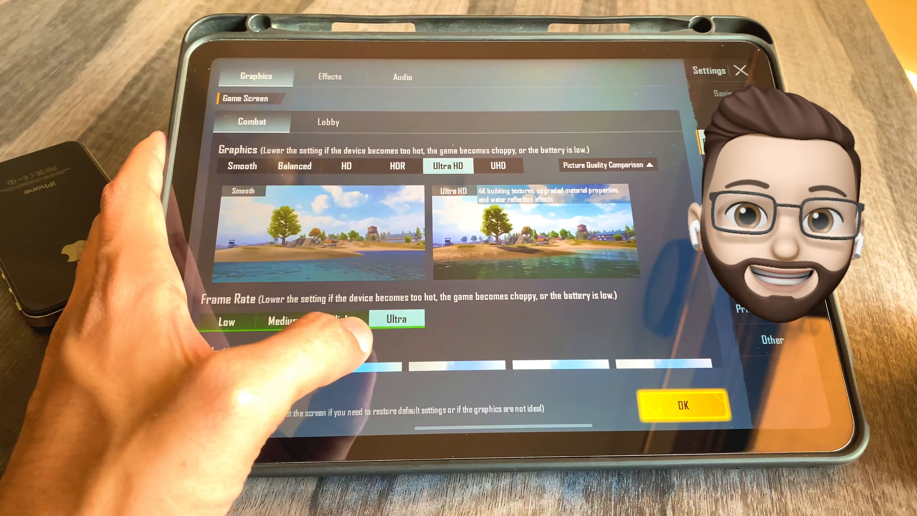
pyautogui.click(351, 322)
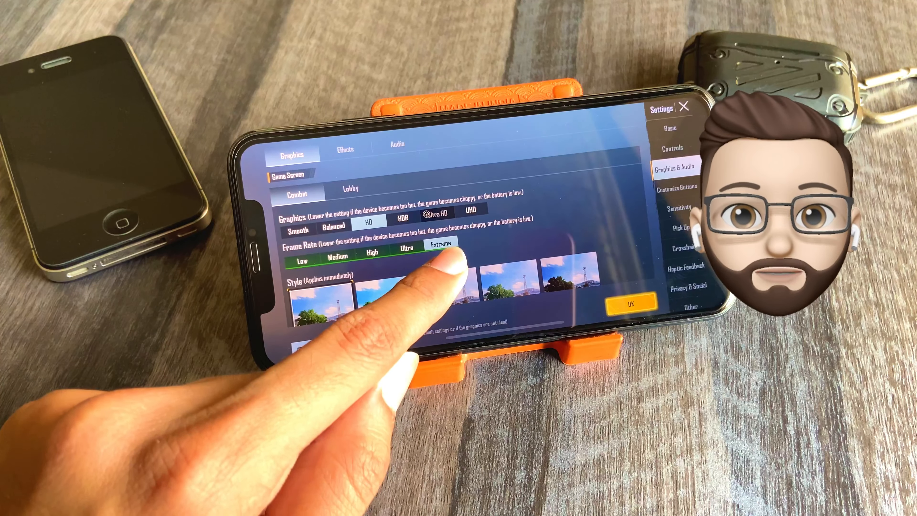
pyautogui.click(402, 217)
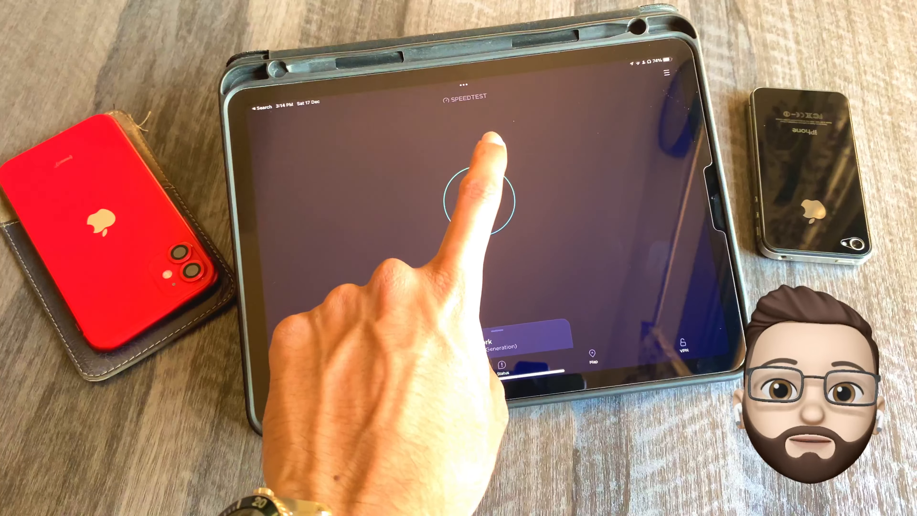
# Start a network speed test with the GO button in Speedtest.
pyautogui.click(479, 201)
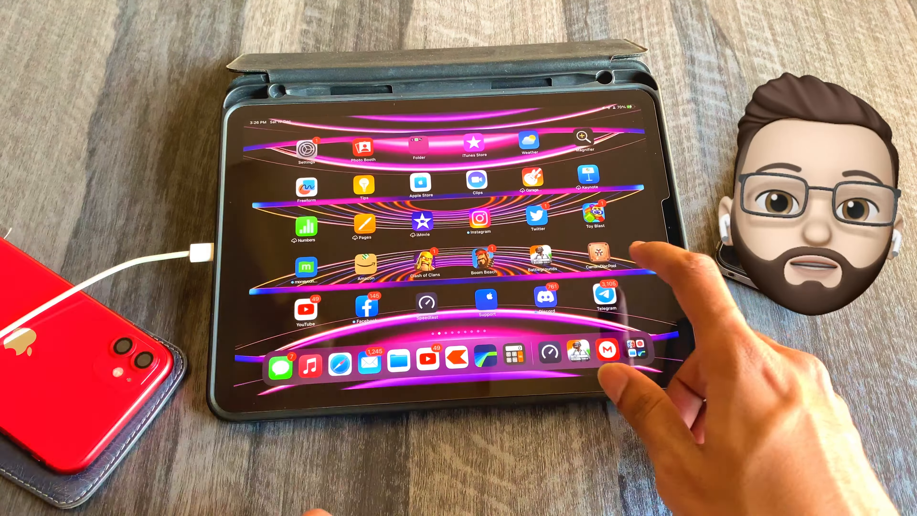
# Use the Settings icon's quick actions to jump straight to Battery settings.
pyautogui.click(306, 145)
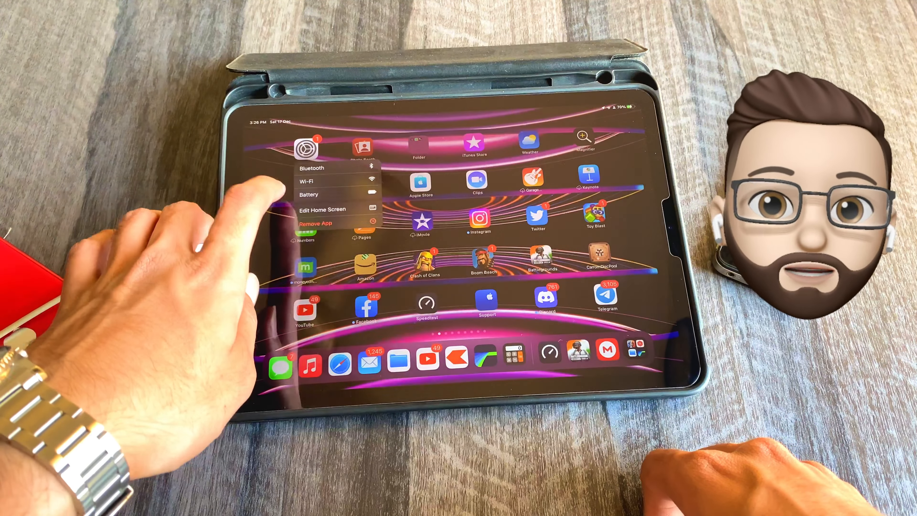
pyautogui.click(309, 194)
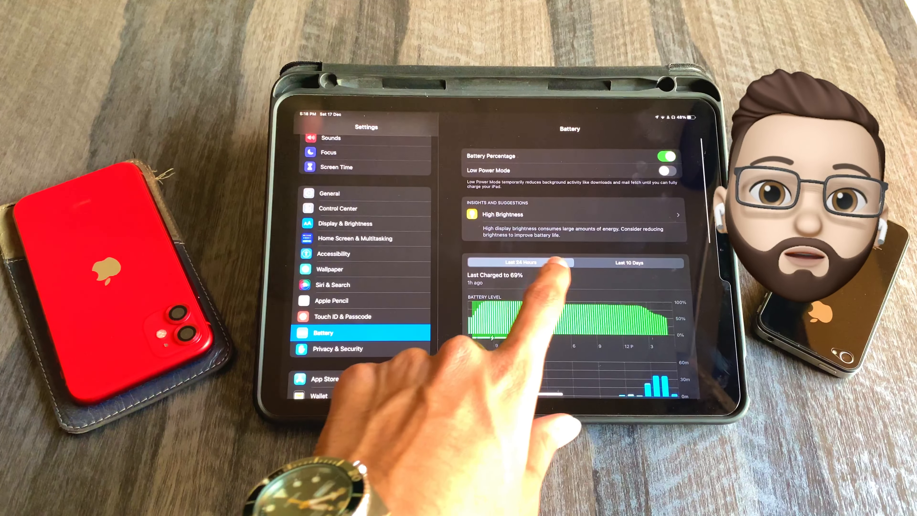
# Show Last 24 Hours battery usage by app, then launch Speedtest from the dock.
pyautogui.click(625, 262)
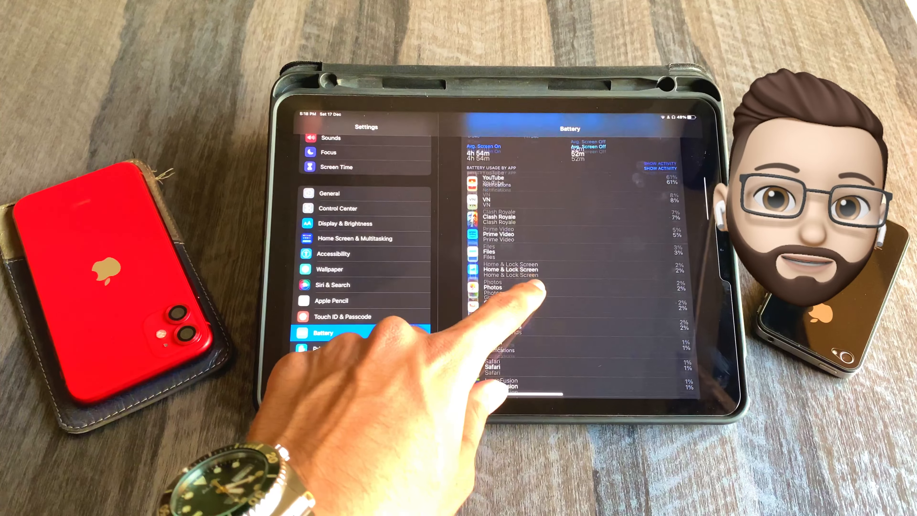
pyautogui.scroll(-3)
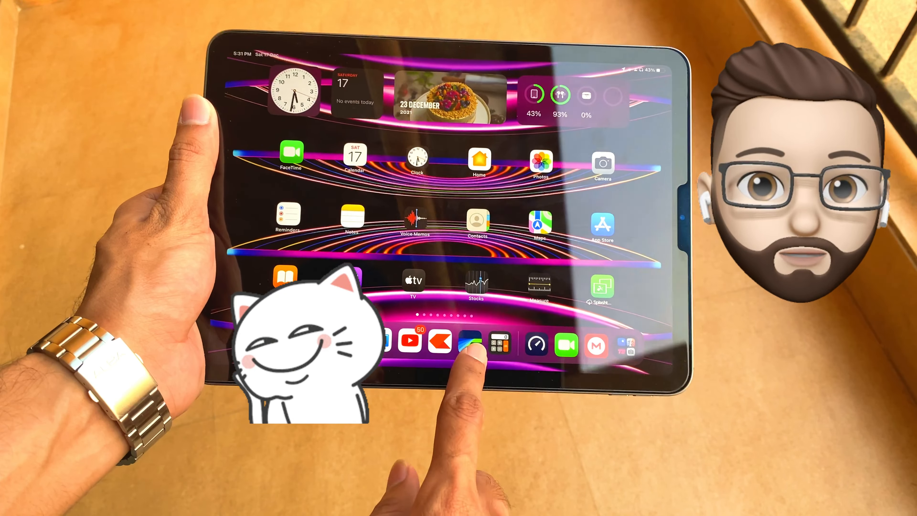
pyautogui.click(474, 342)
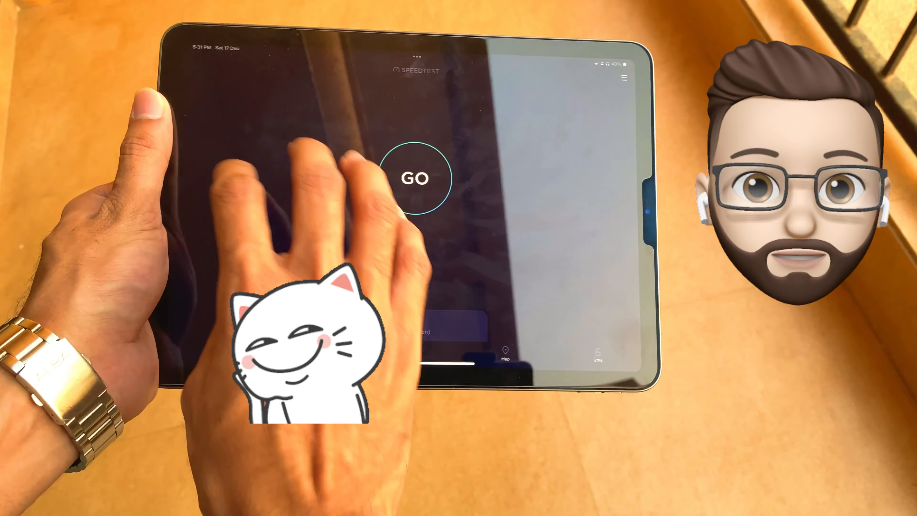